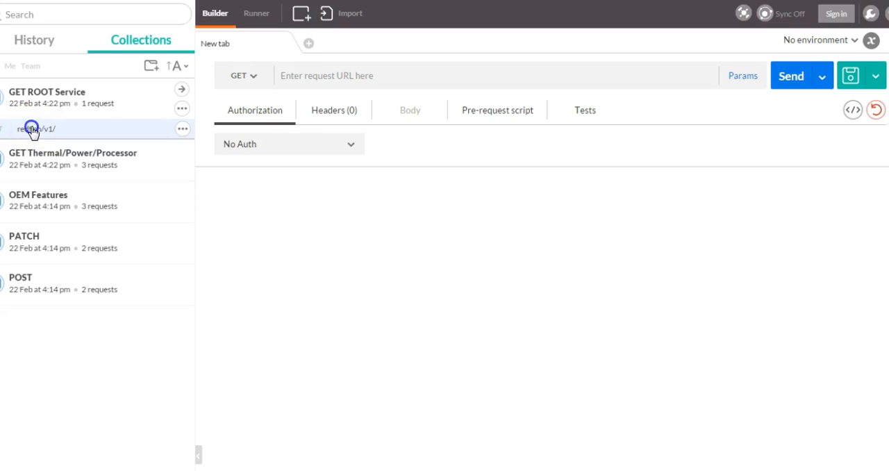
Open the saved redfish/v1/ root service request and keep its method set to GET.
click(35, 128)
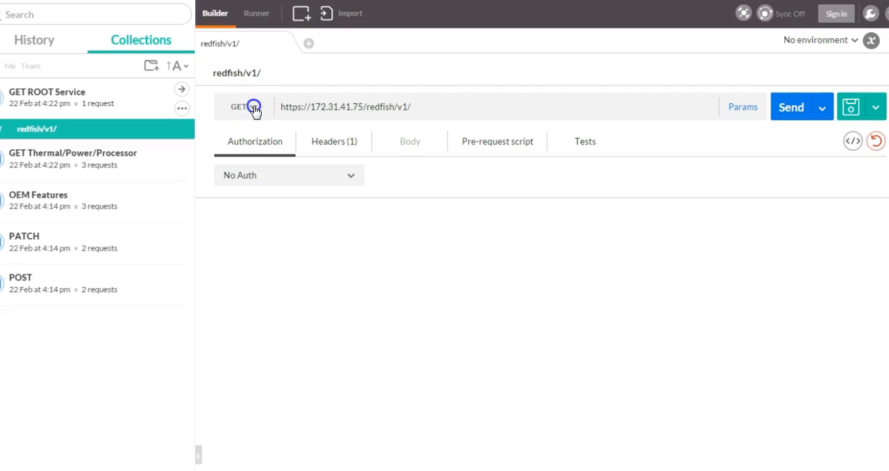
click(244, 107)
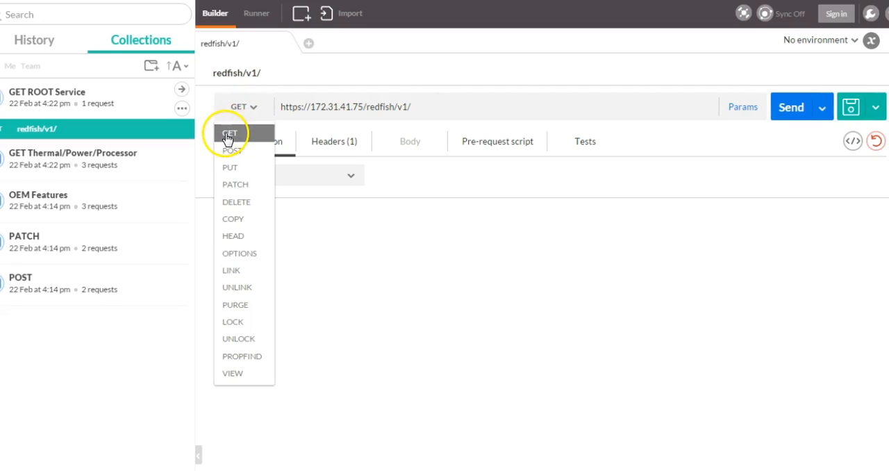
click(230, 133)
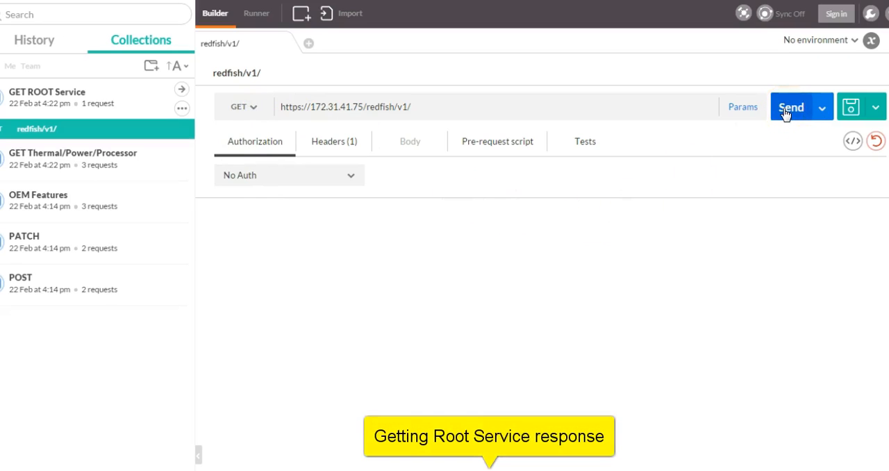
Get a 200 OK from redfish/v1/, browse its links, and expand Thermal/Power/Processor.
click(791, 106)
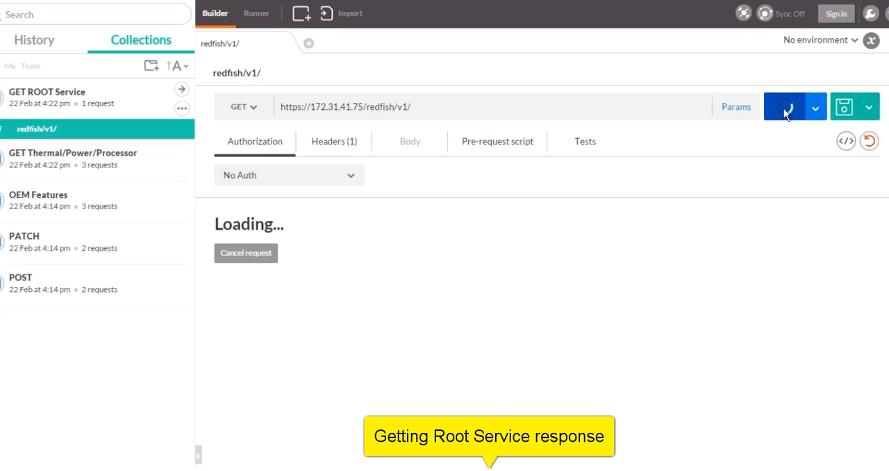
click(784, 106)
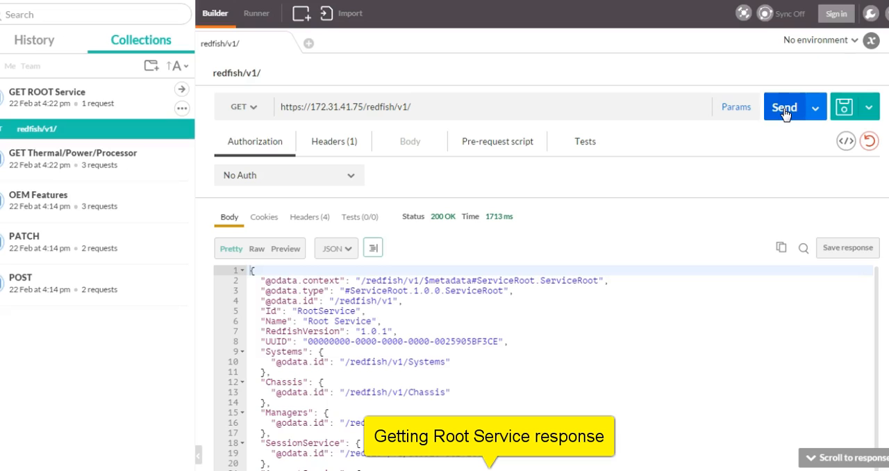
mouse_move(689, 199)
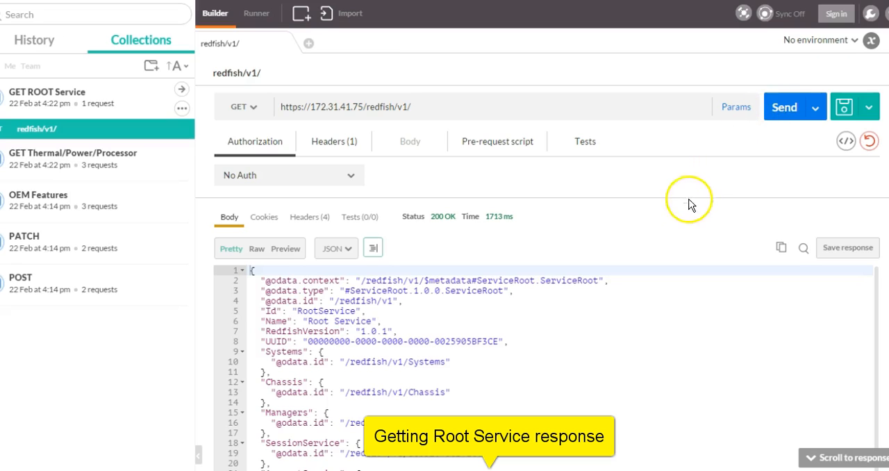
mouse_move(452, 222)
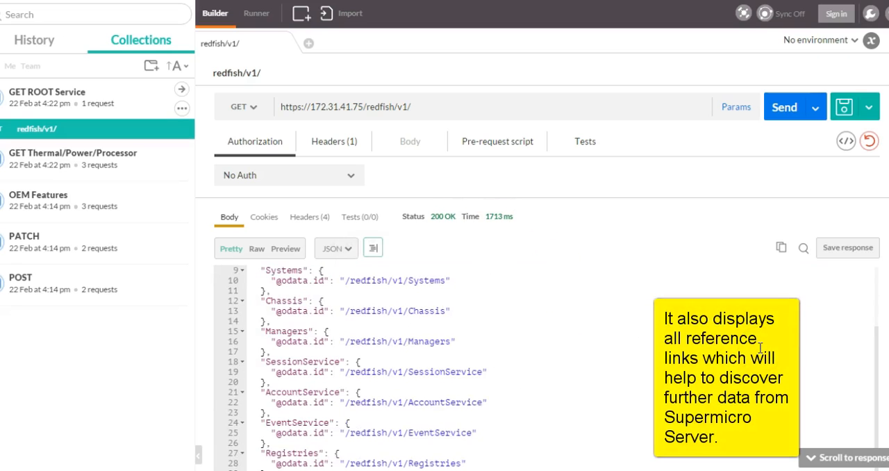
scroll(down, 3)
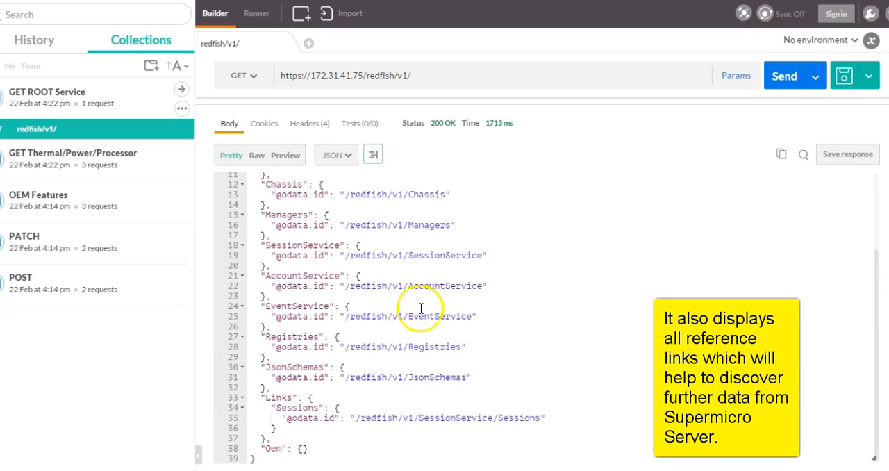
mouse_move(282, 136)
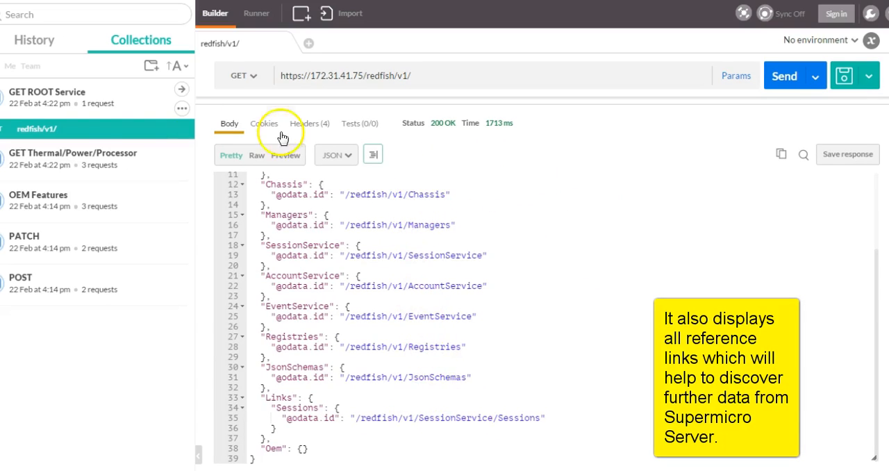
click(47, 91)
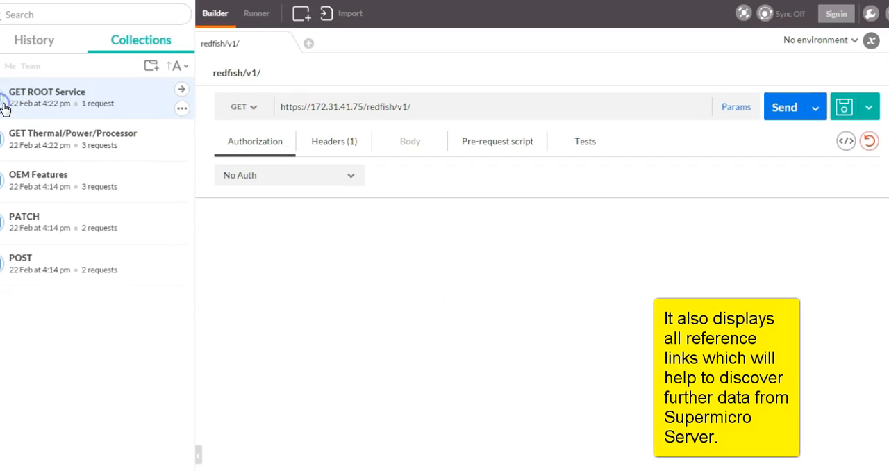
click(73, 133)
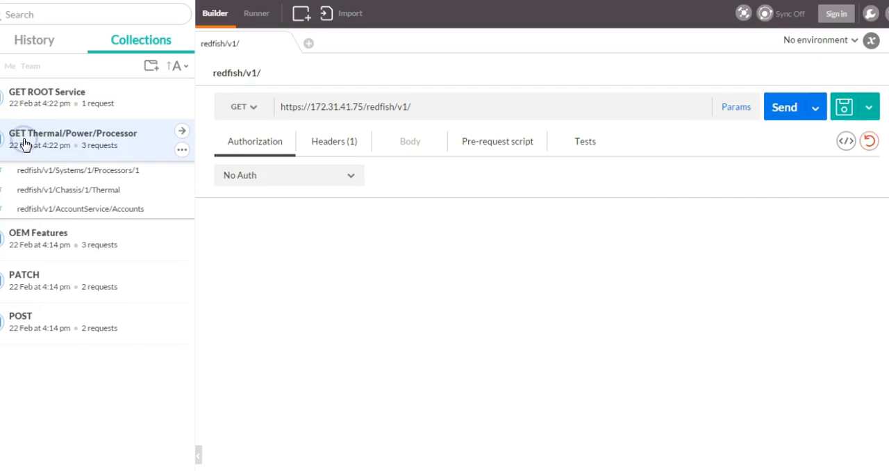
Send Systems/1/Processors/1 and read the Intel CPU details: 12 cores, 24 threads.
click(79, 170)
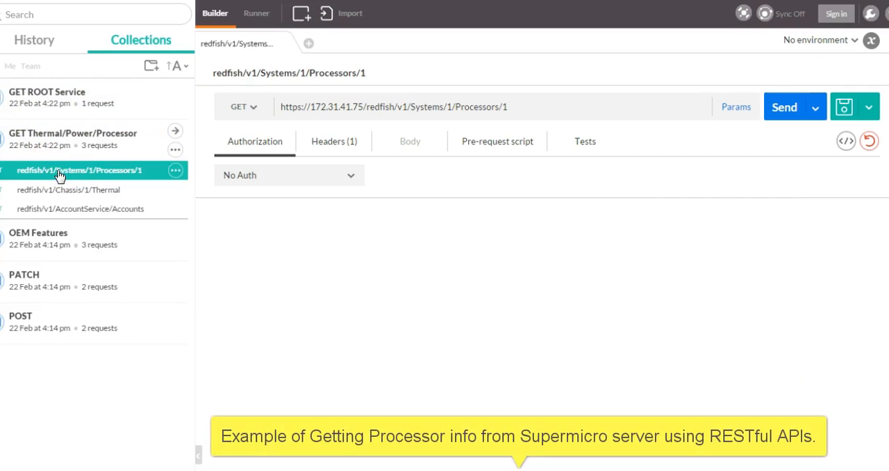
mouse_move(785, 106)
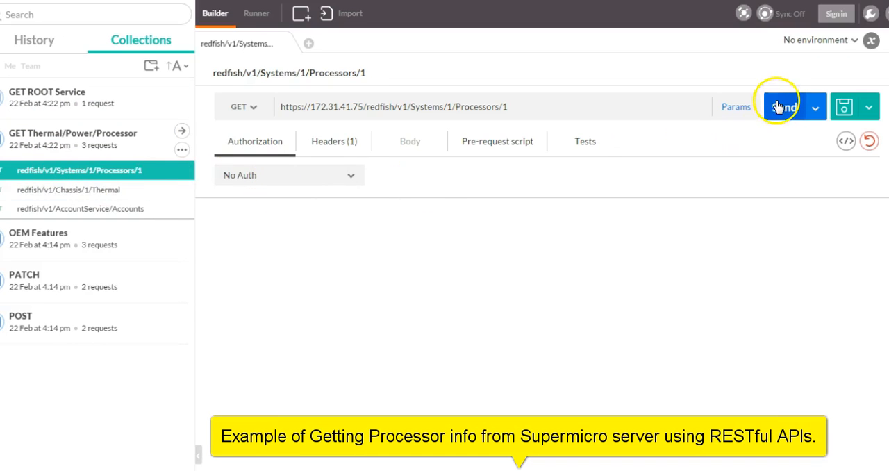
click(784, 106)
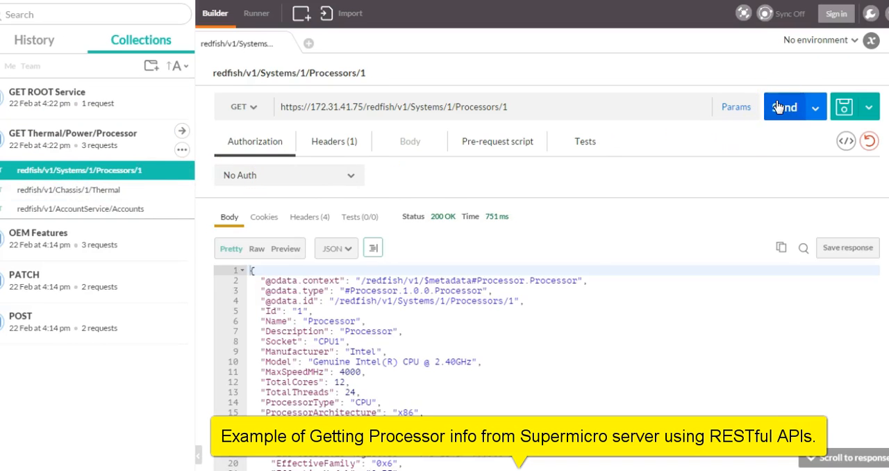
scroll(down, 3)
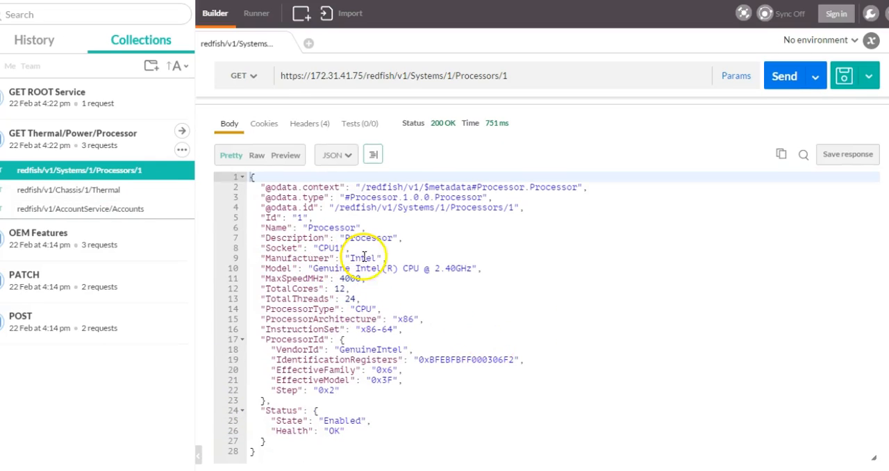
mouse_move(425, 390)
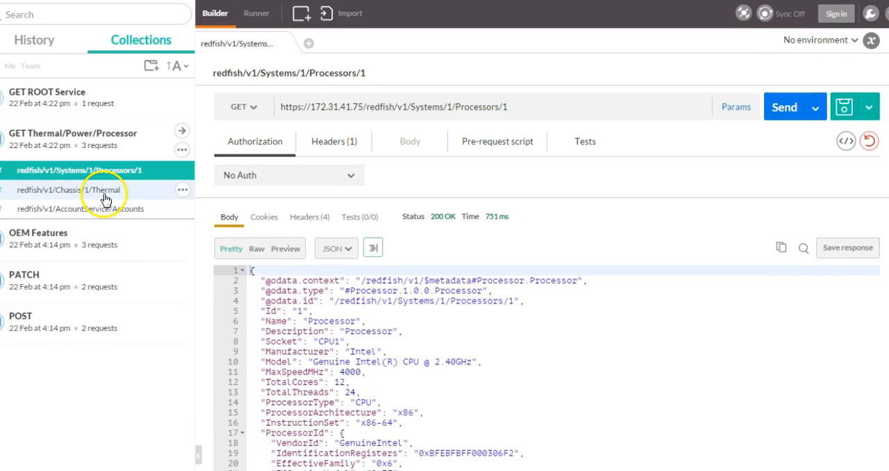
Send the Chassis/1/Thermal GET and scroll through sensors like CPU1 40°C and CPU2 42°C.
click(69, 190)
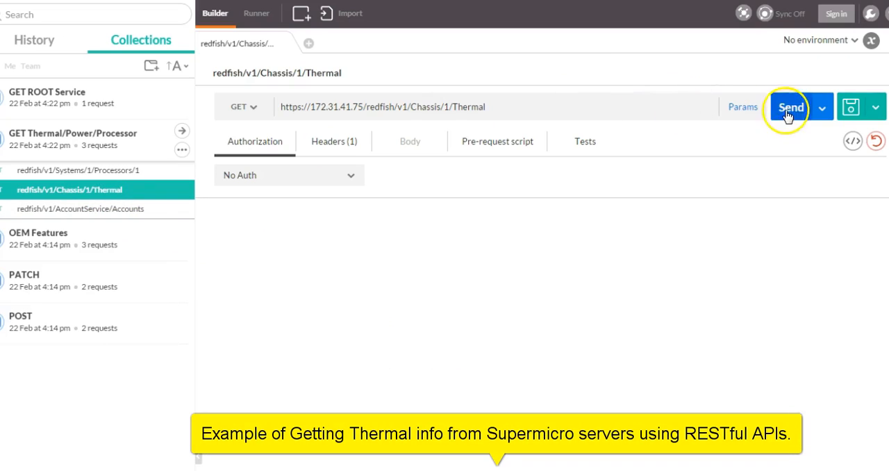
click(792, 107)
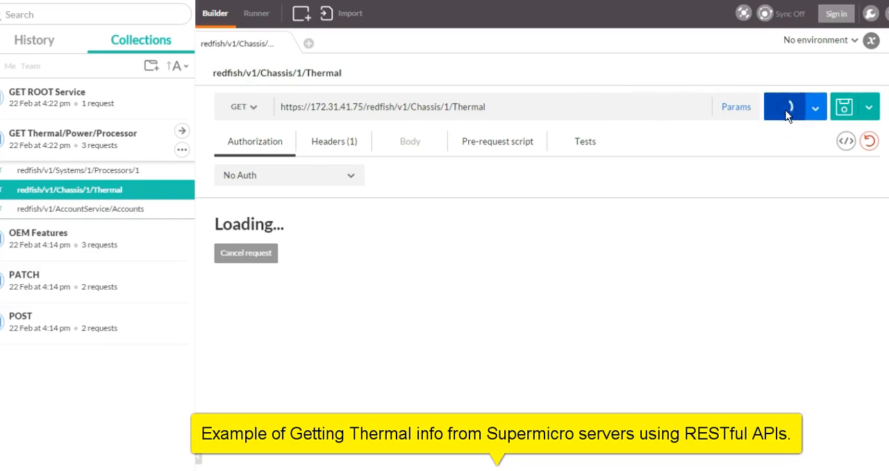
click(784, 106)
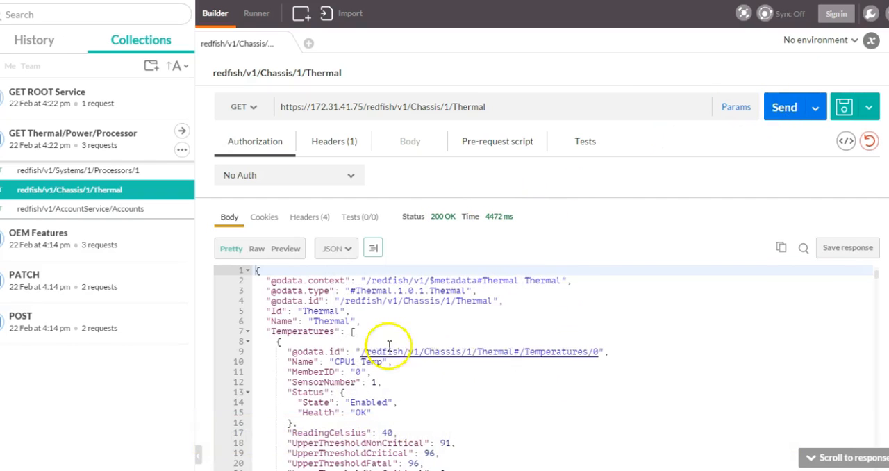
scroll(down, 3)
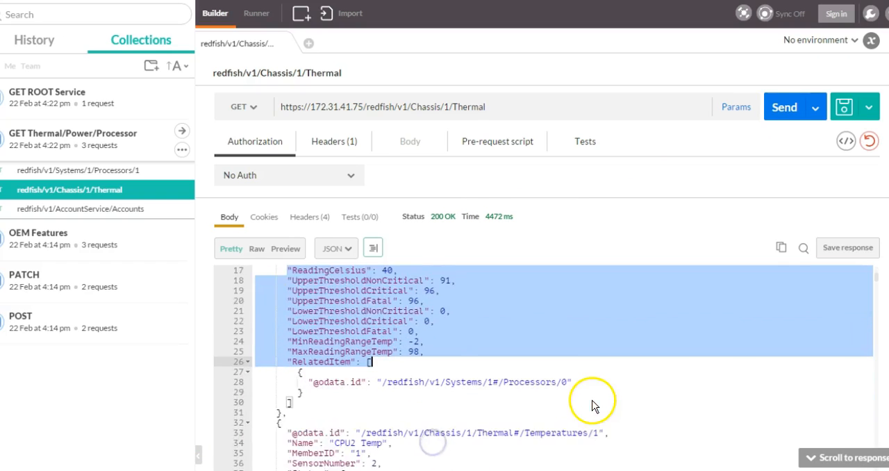
scroll(down, 3)
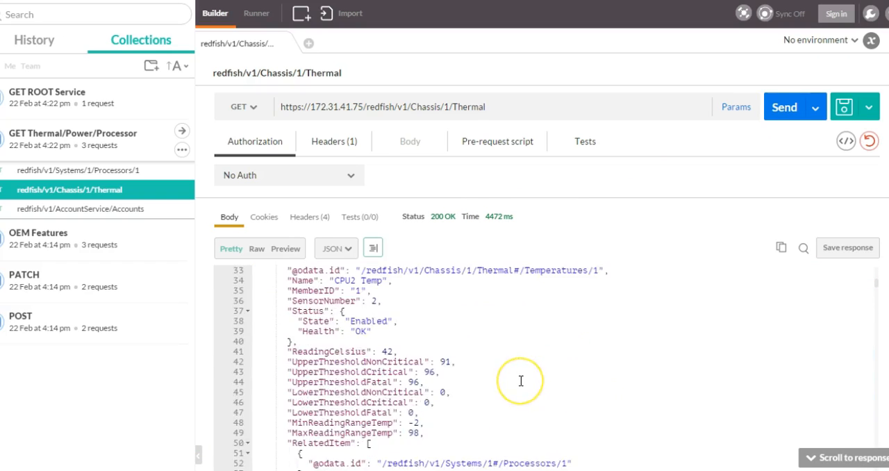
scroll(down, 3)
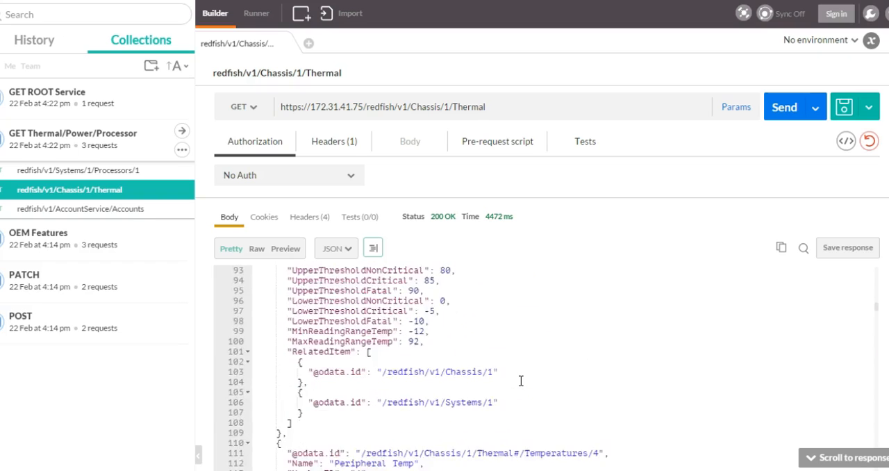
scroll(down, 3)
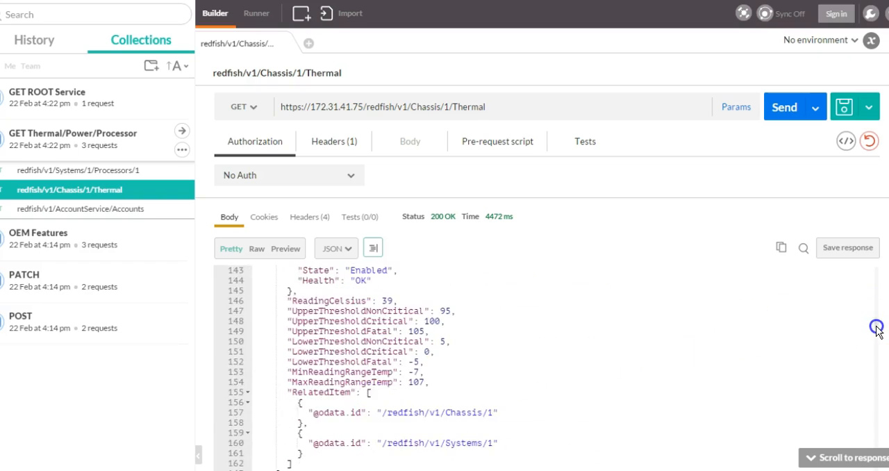
scroll(down, 3)
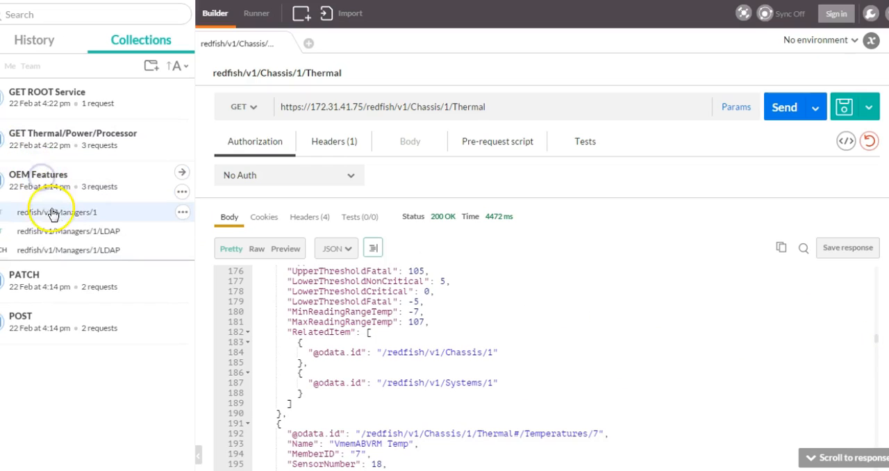
click(58, 212)
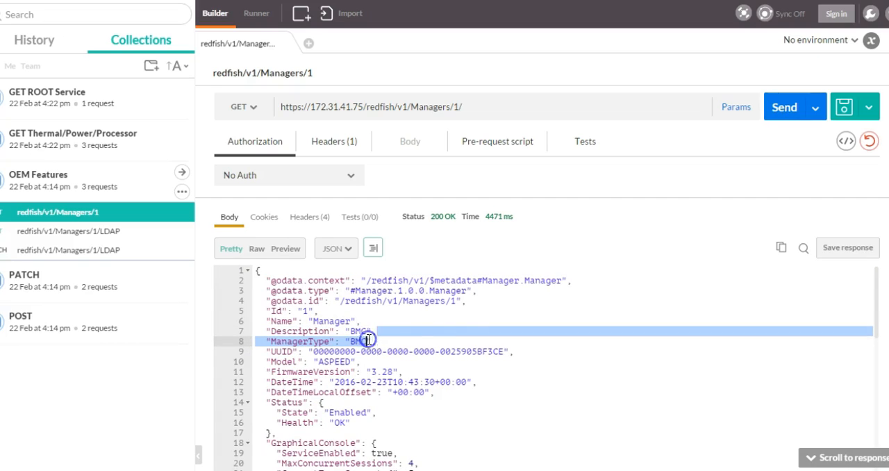
scroll(down, 3)
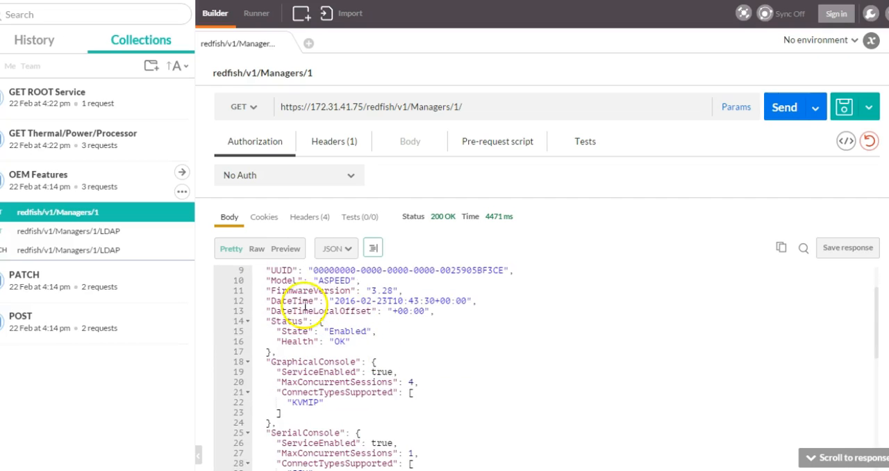
scroll(down, 3)
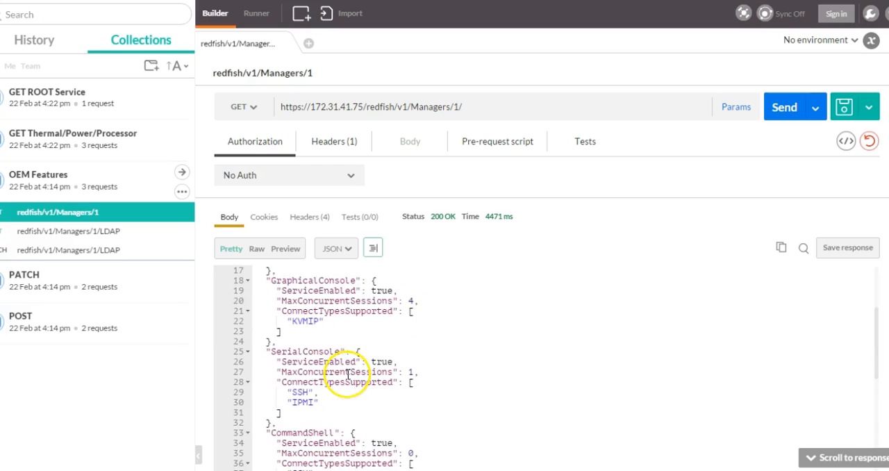
scroll(down, 3)
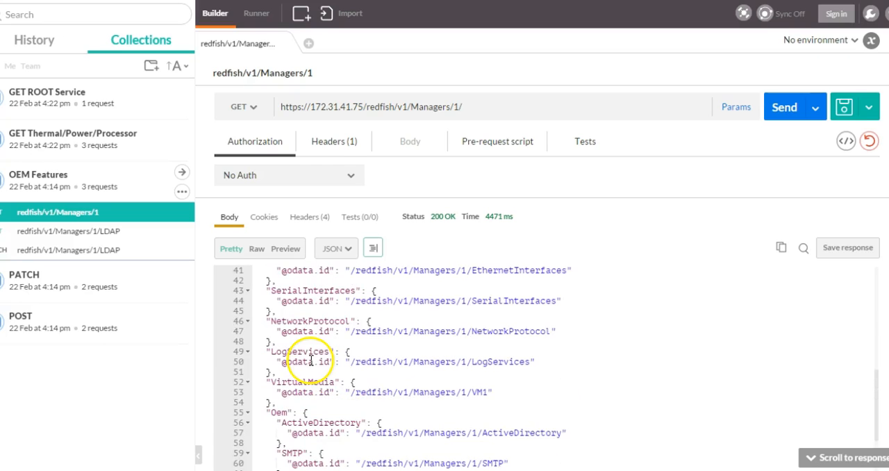
mouse_move(417, 340)
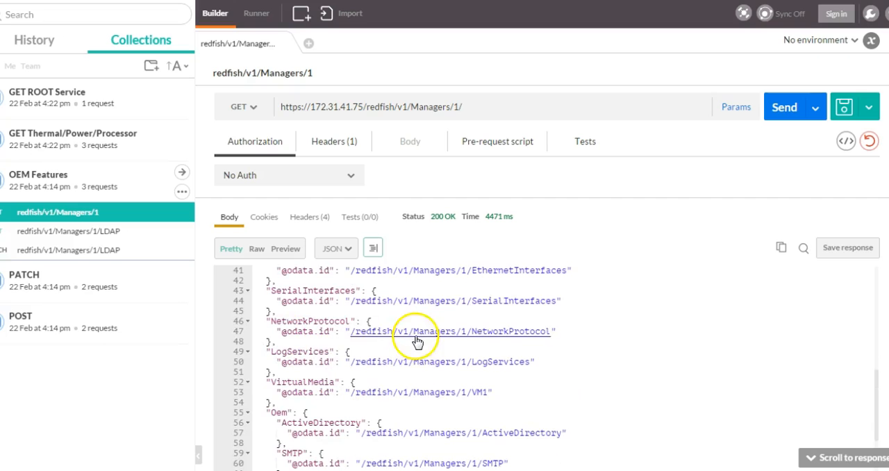
mouse_move(431, 282)
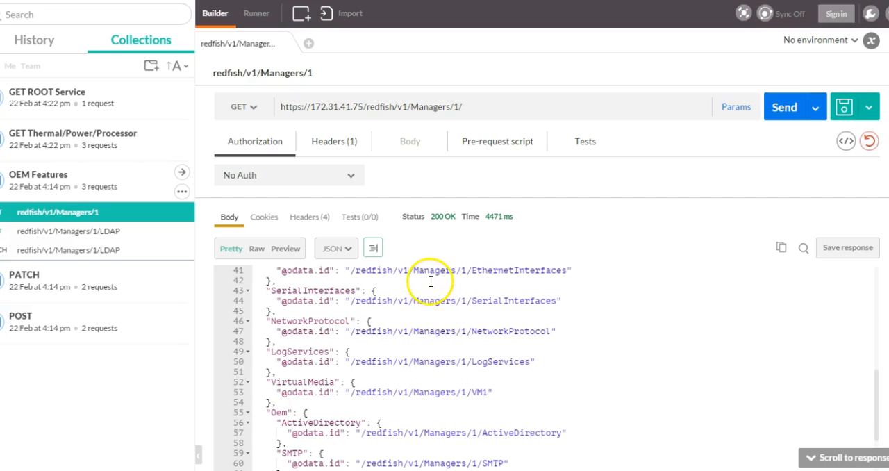
scroll(down, 3)
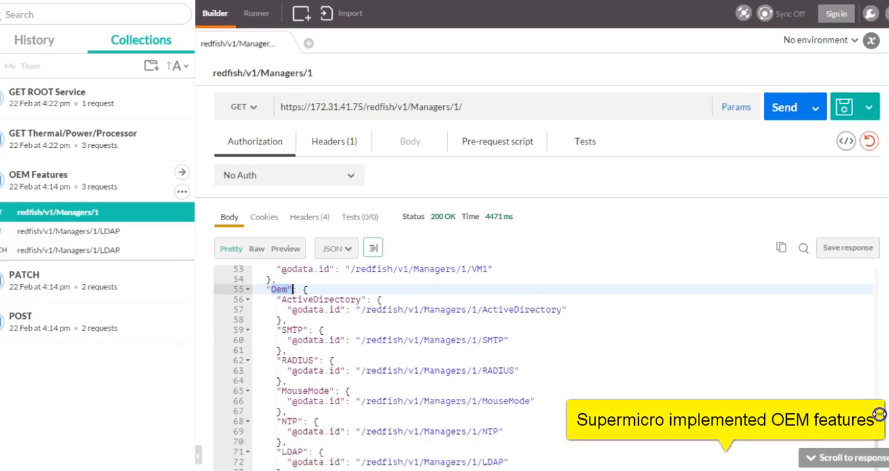
scroll(down, 3)
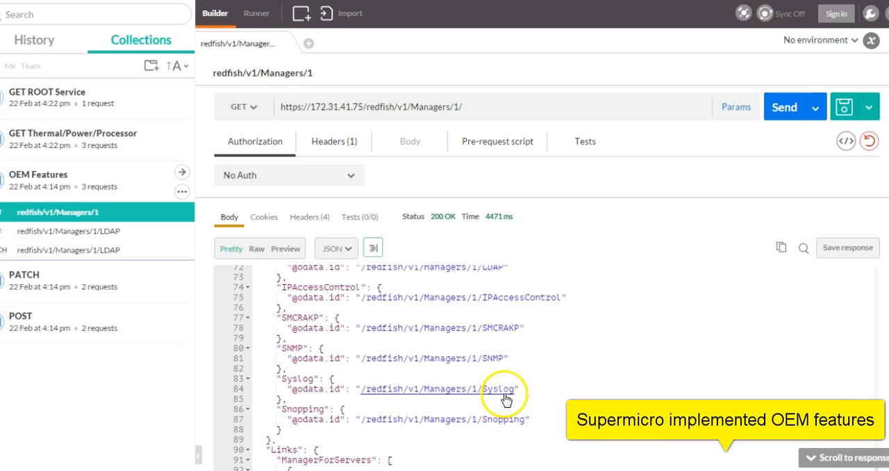
mouse_move(510, 310)
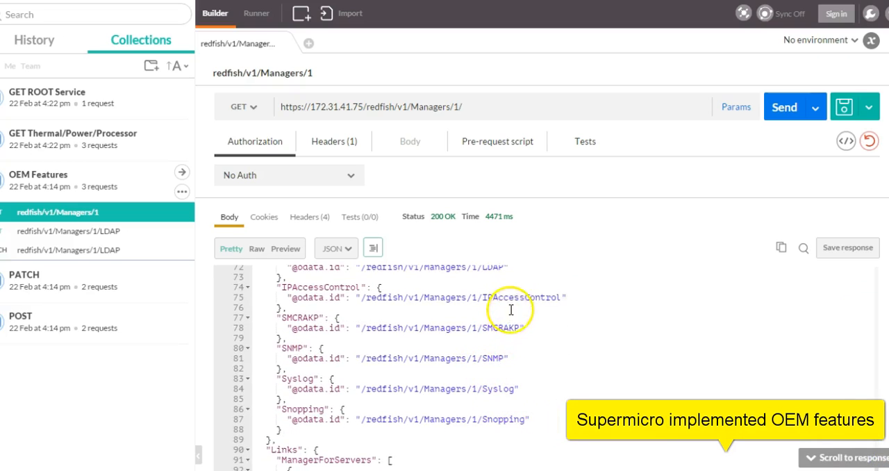
mouse_move(495, 271)
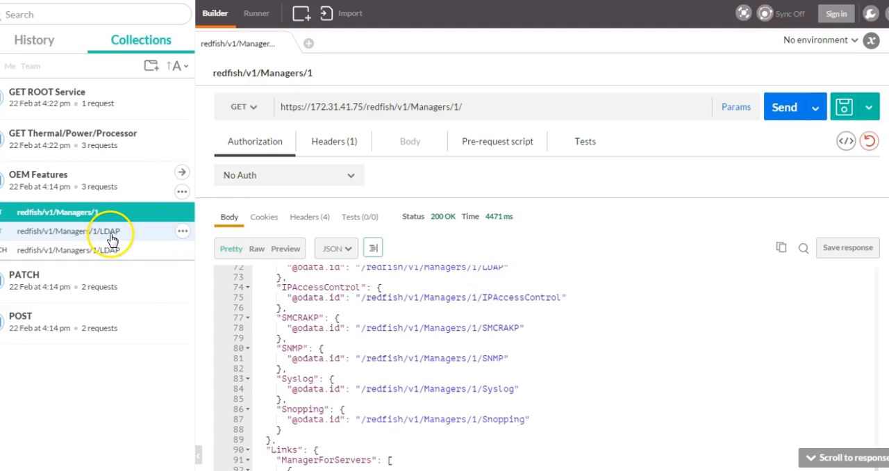
Send the Managers/1/LDAP GET, showing LDAP disabled, port 0 and an empty server IP.
click(69, 231)
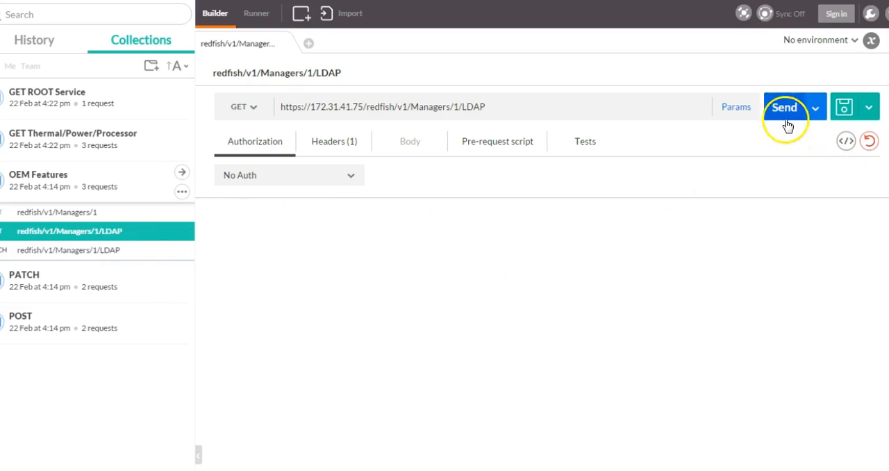
click(784, 107)
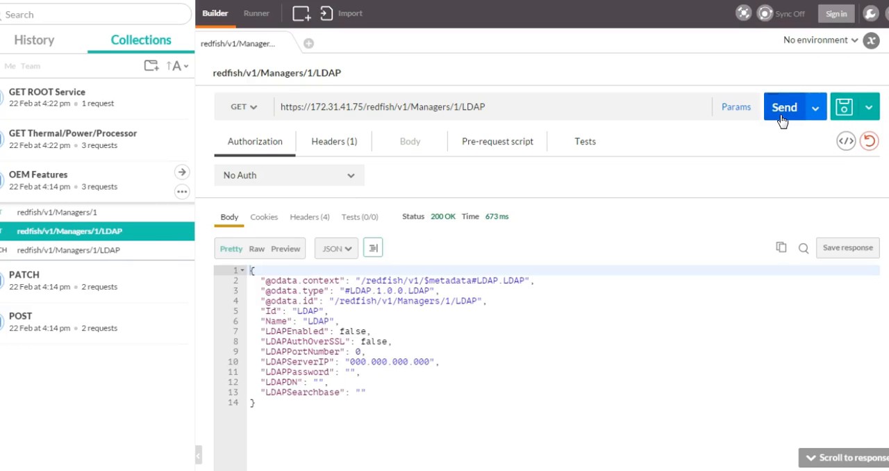
mouse_move(217, 314)
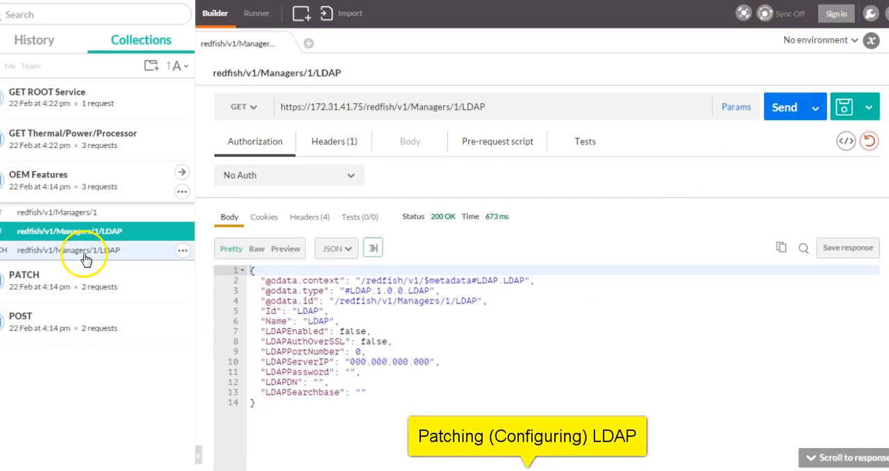
Send the LDAP PATCH enabling SSL on port 636 with server 192.168.1.1.
click(69, 250)
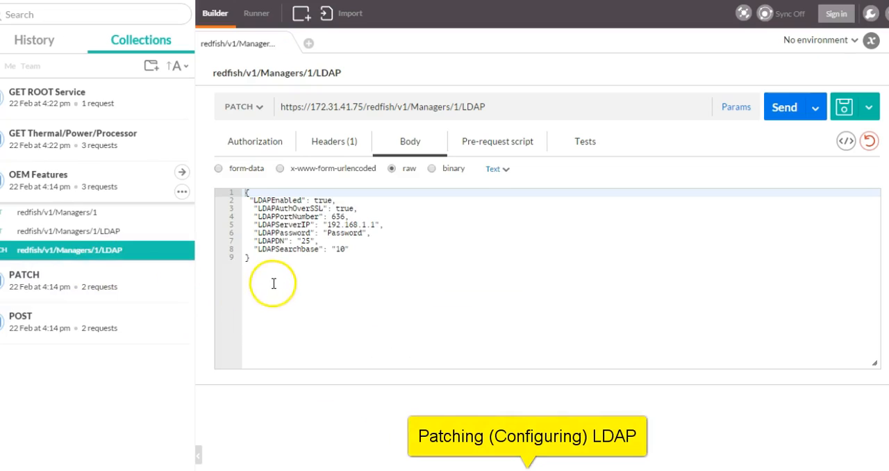
click(242, 106)
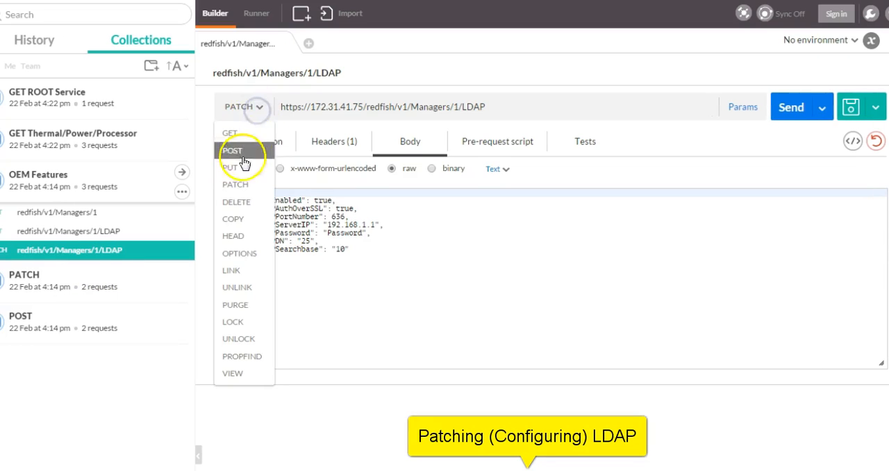
click(235, 184)
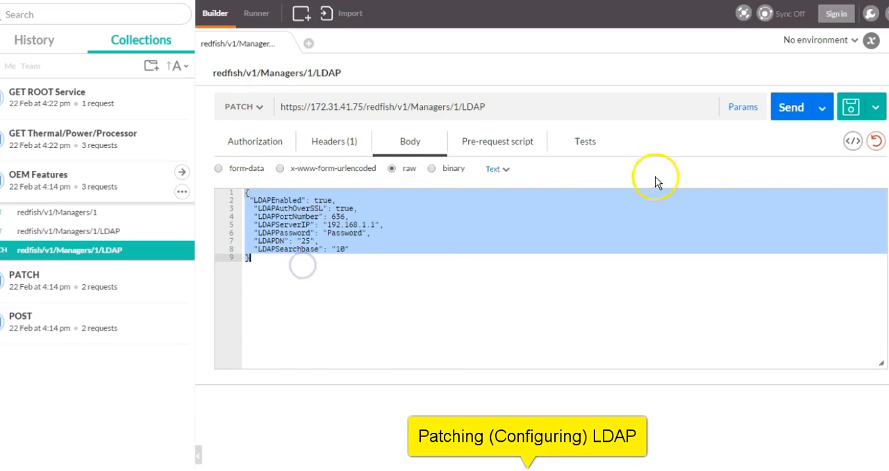
click(785, 106)
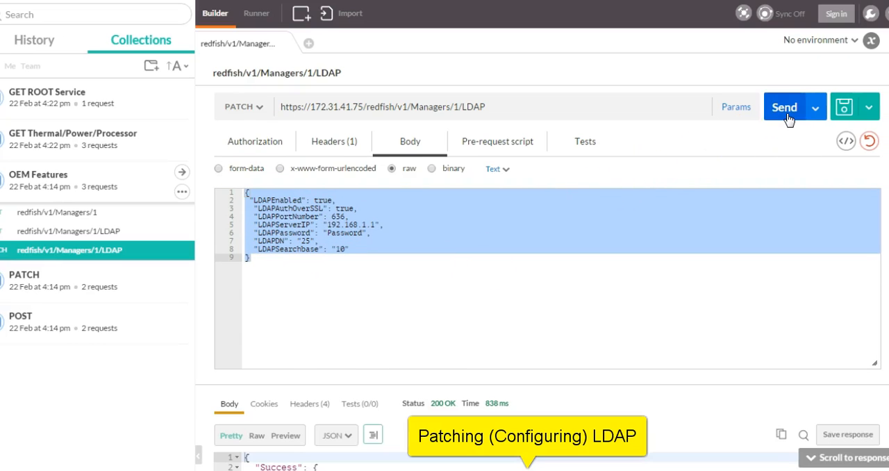
mouse_move(525, 316)
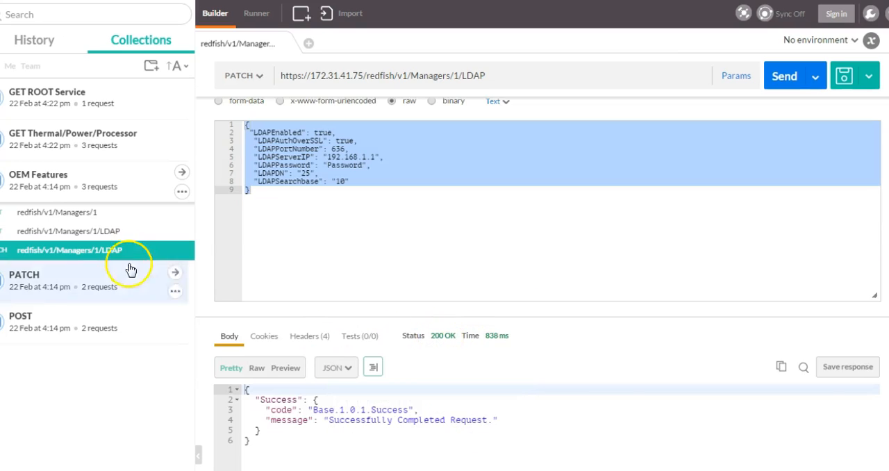
Re-send the LDAP GET, highlight the enabled SSL/port 636 fields, and expand the POST folder.
click(68, 231)
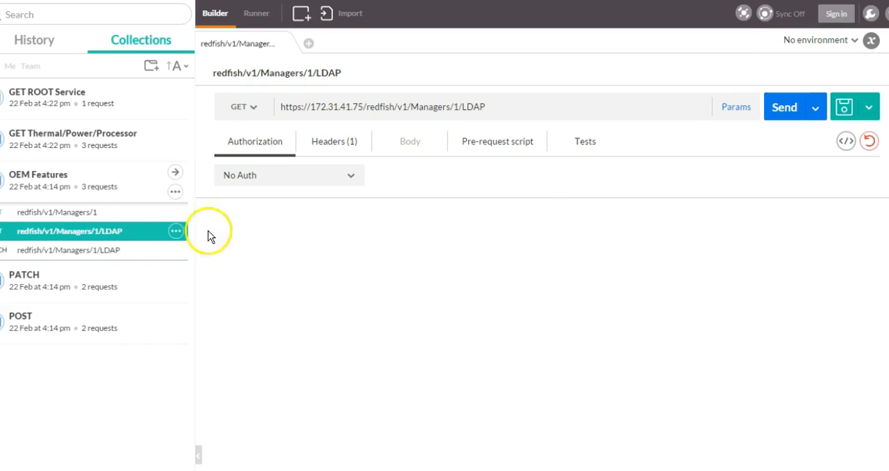
click(784, 107)
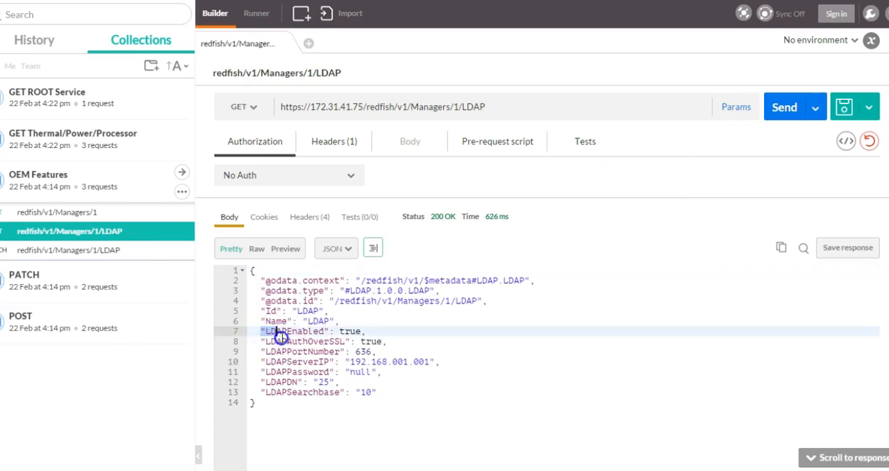
drag(262, 330, 375, 392)
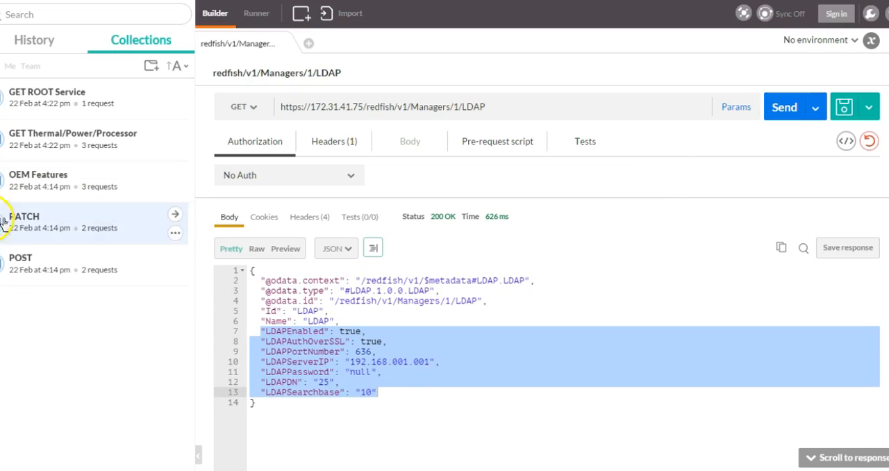
click(20, 257)
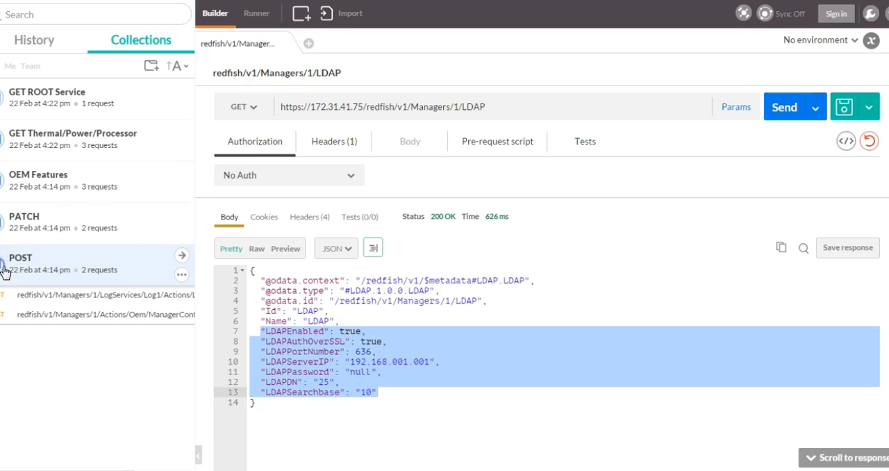
Send the LogServices/Log1 LogService.Reset POST and confirm its 200 OK status.
click(101, 295)
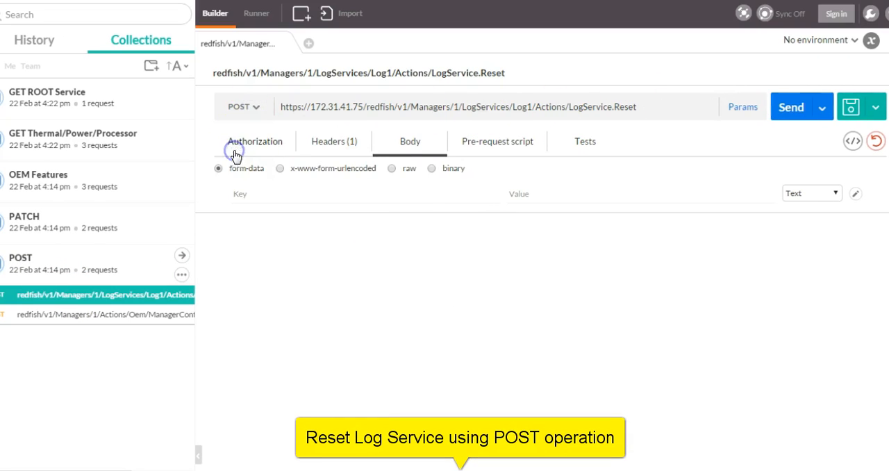
click(791, 106)
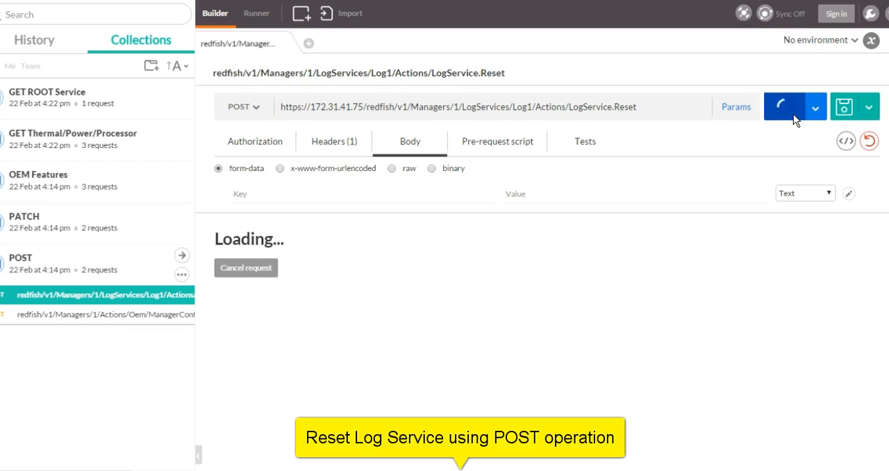
click(784, 107)
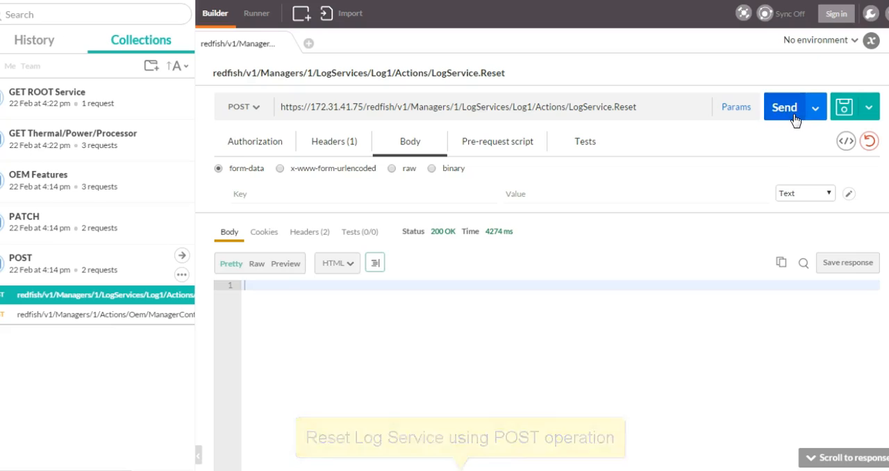
mouse_move(443, 230)
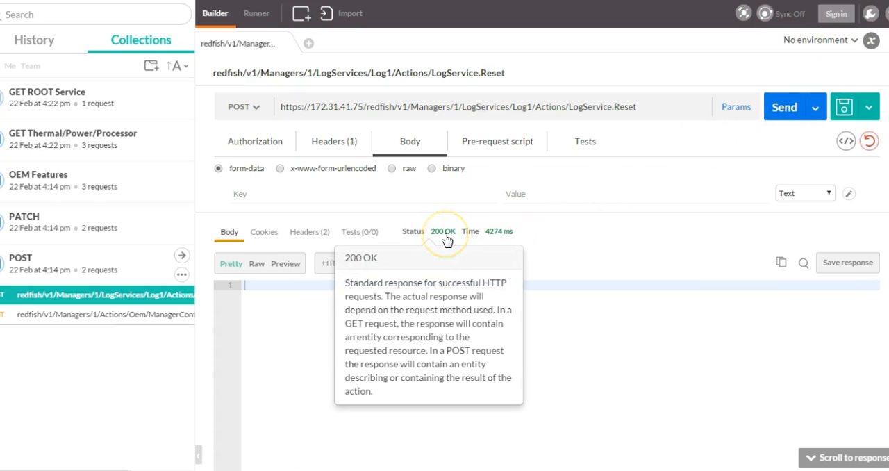
click(97, 314)
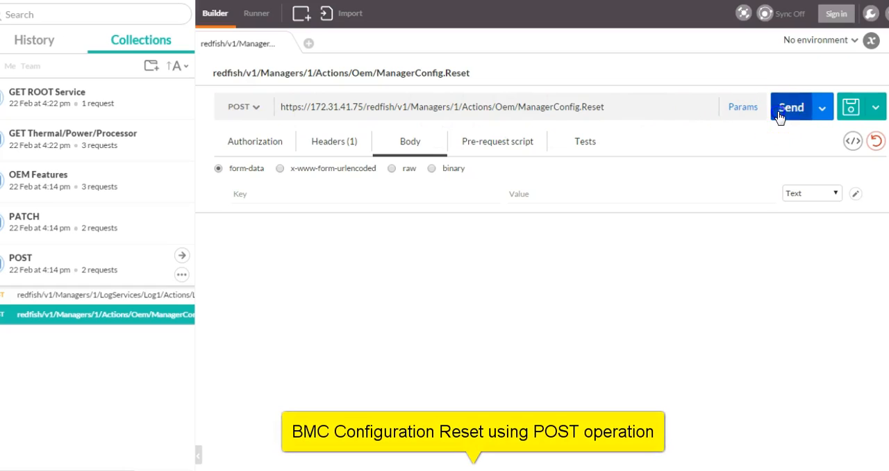
Send the Managers/1 ManagerConfig.Reset POST and get a 200 OK reply.
click(790, 106)
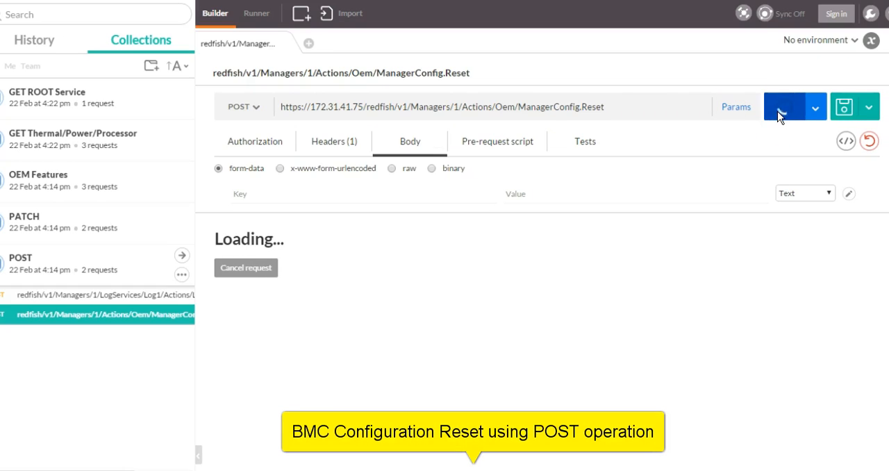
click(784, 106)
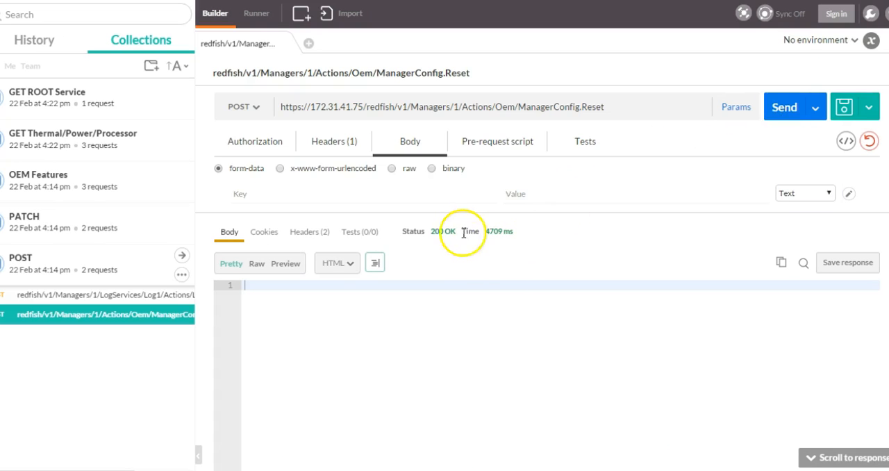
mouse_move(222, 355)
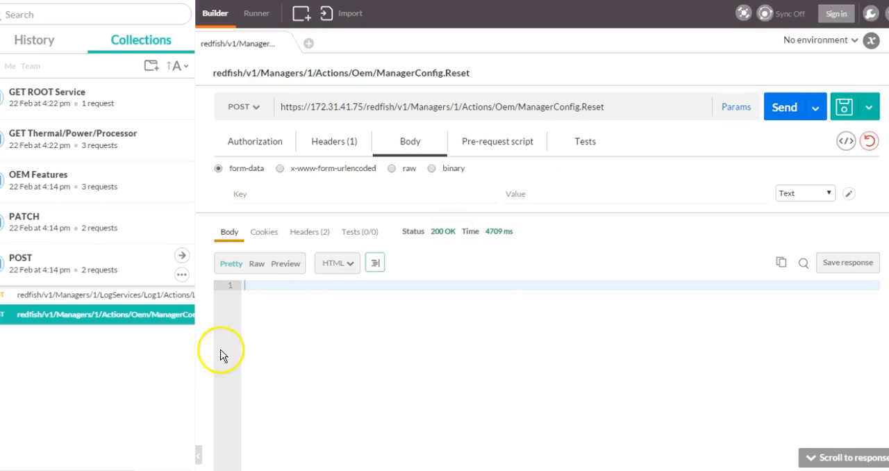